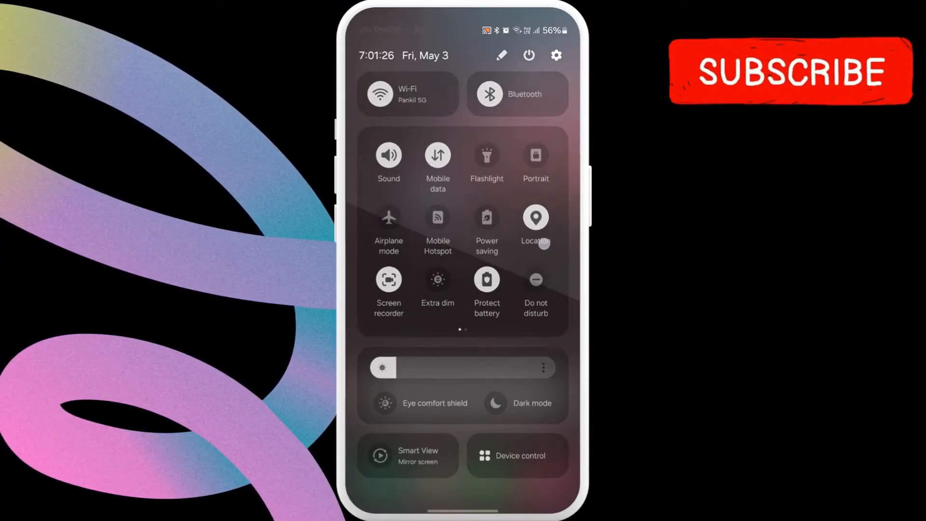
Close the Quick Settings panel to reveal the home screen with the Settings icon.
click(534, 216)
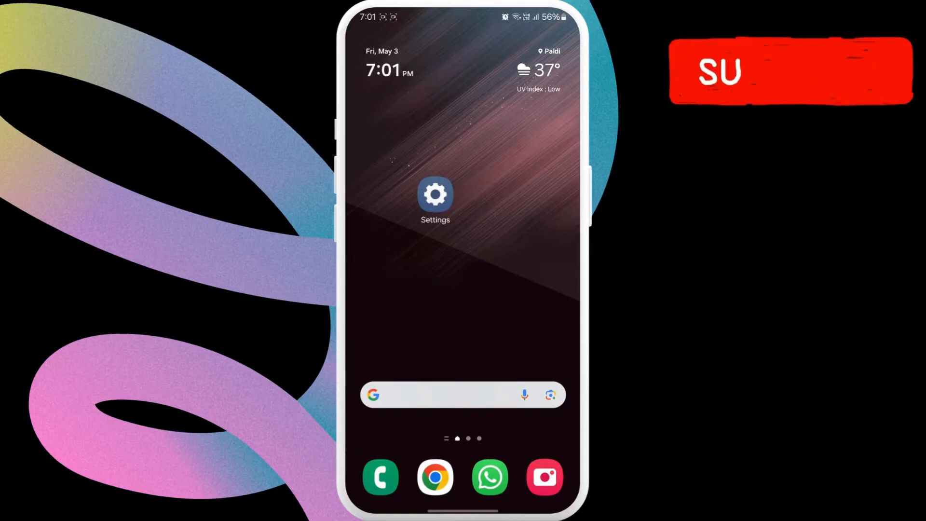
click(380, 476)
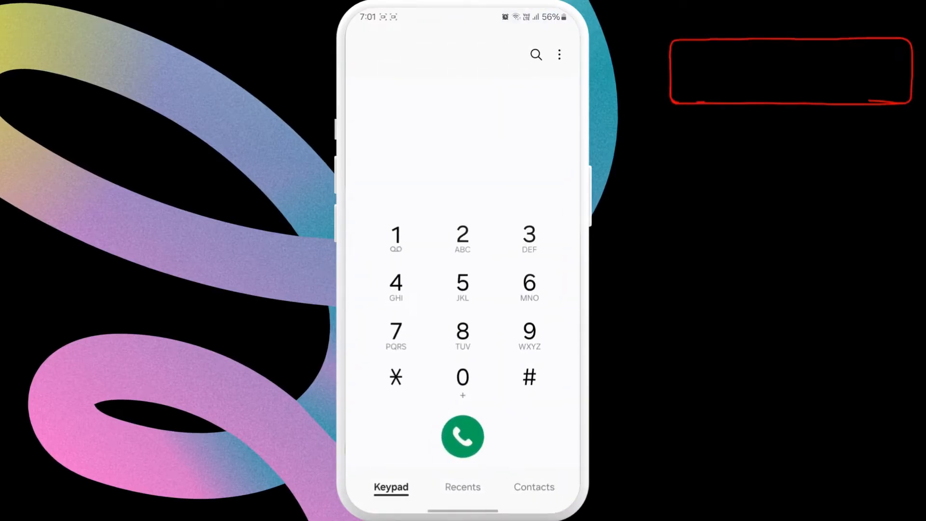
click(558, 55)
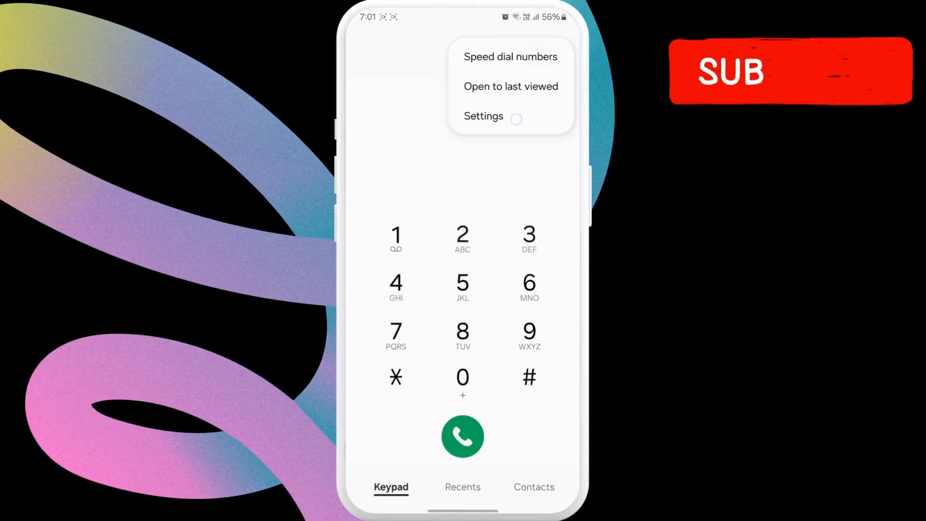
click(482, 115)
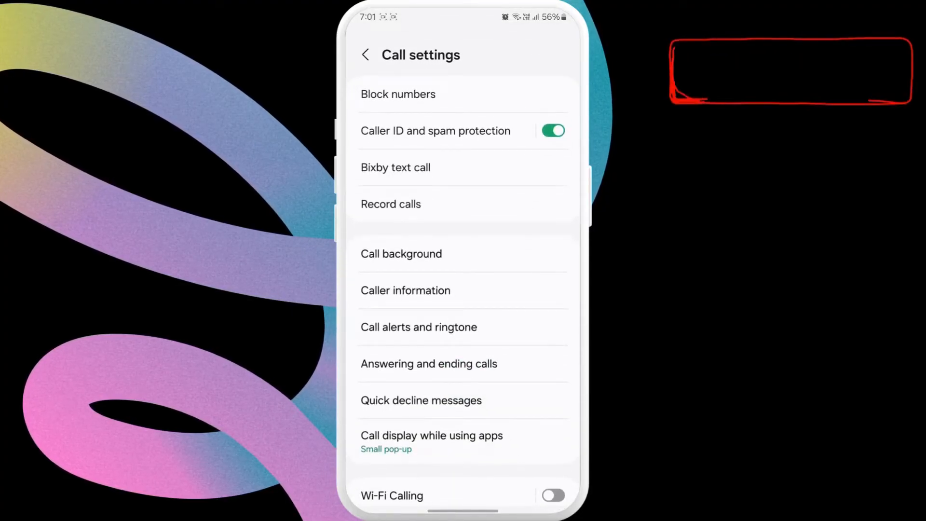
click(398, 94)
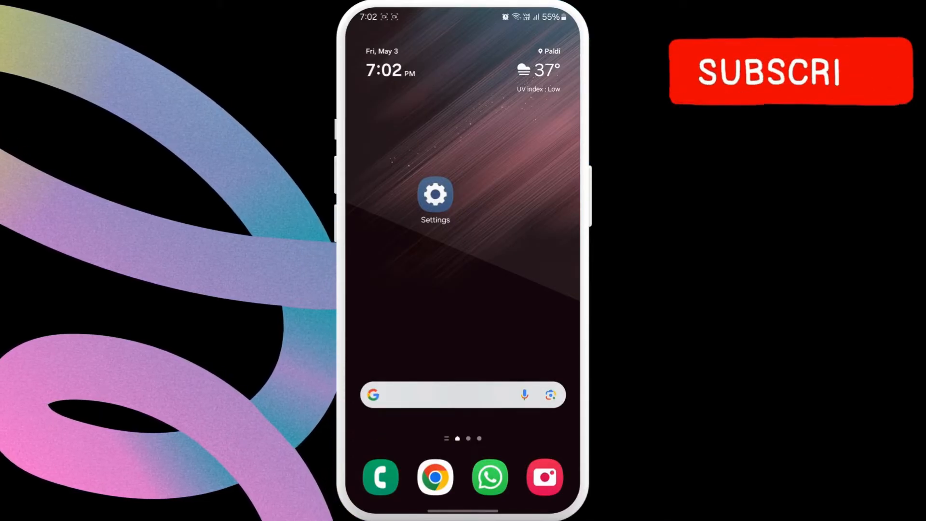
Navigate Settings > General management > Reset > Reset mobile network settings.
click(435, 196)
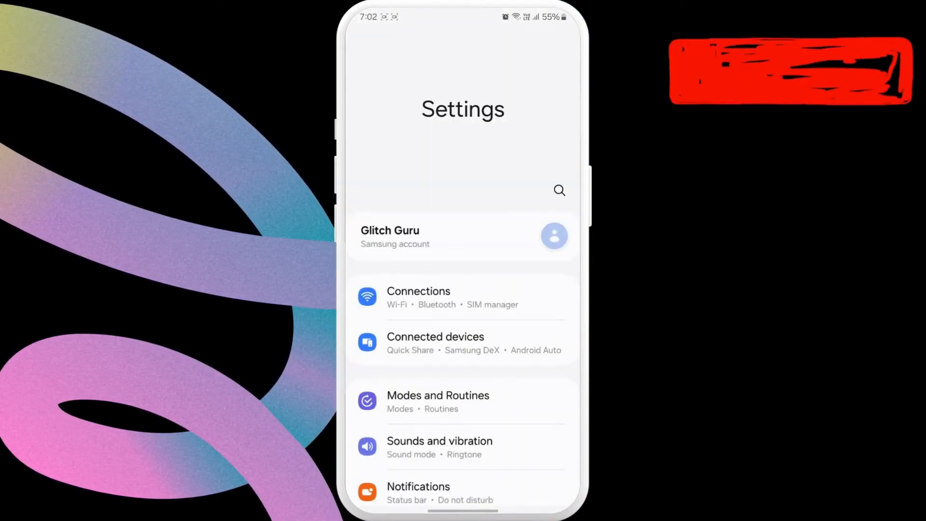
scroll(down, 3)
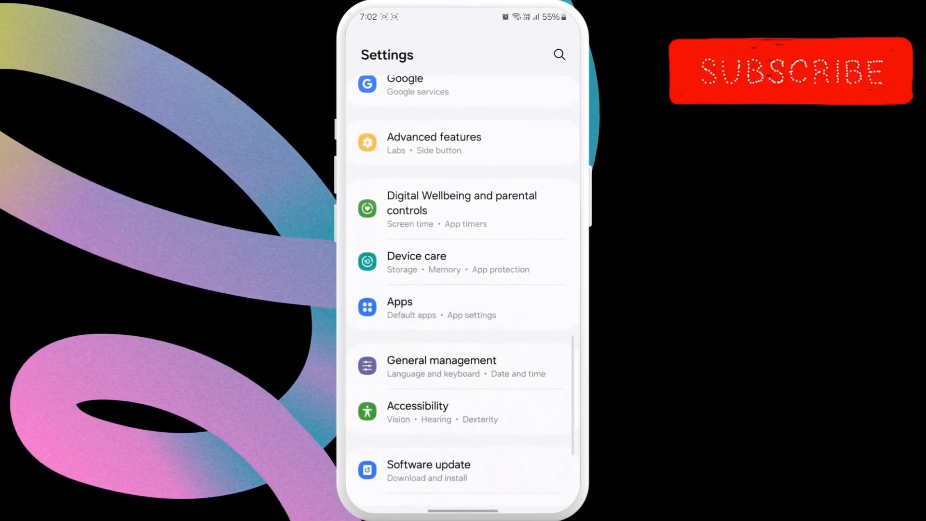
click(441, 360)
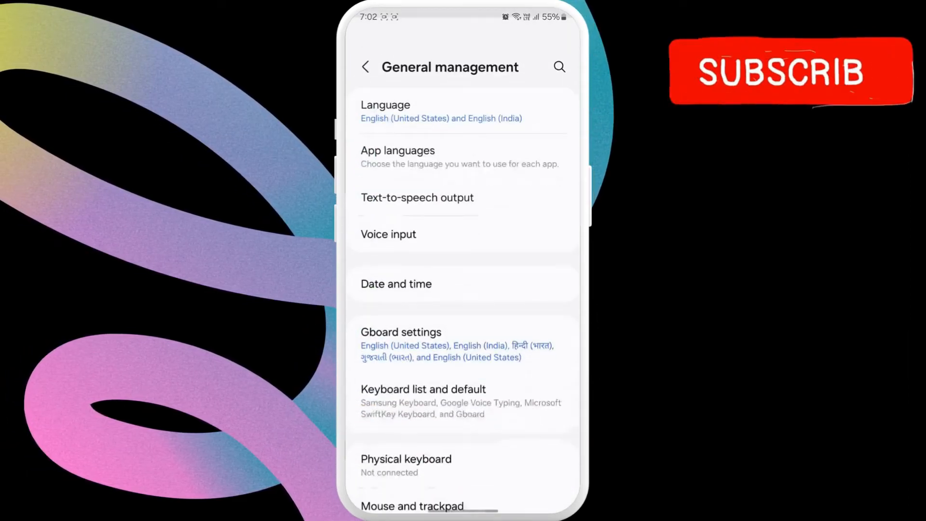
scroll(down, 3)
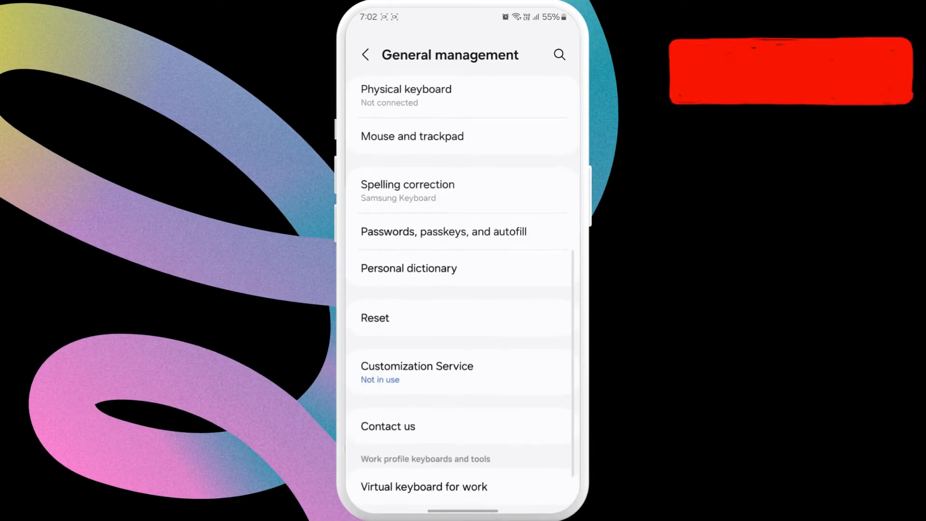
click(374, 318)
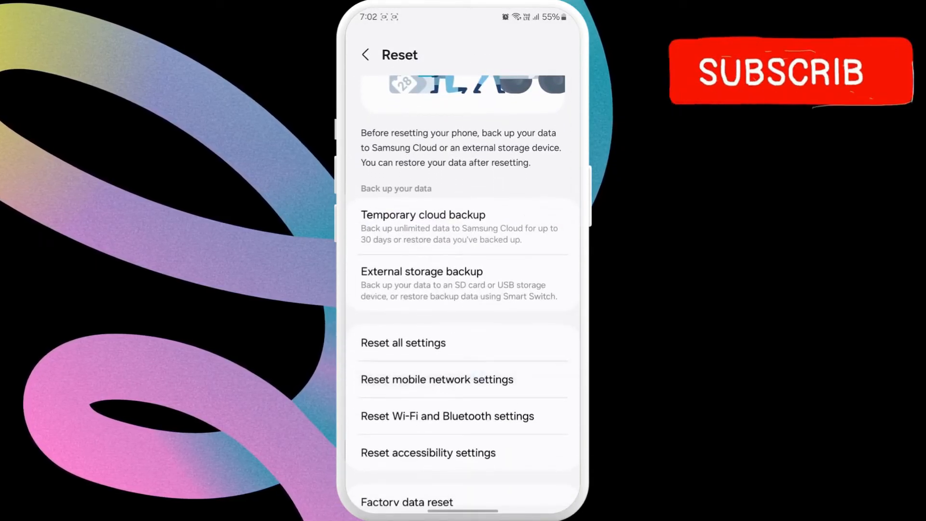
click(437, 379)
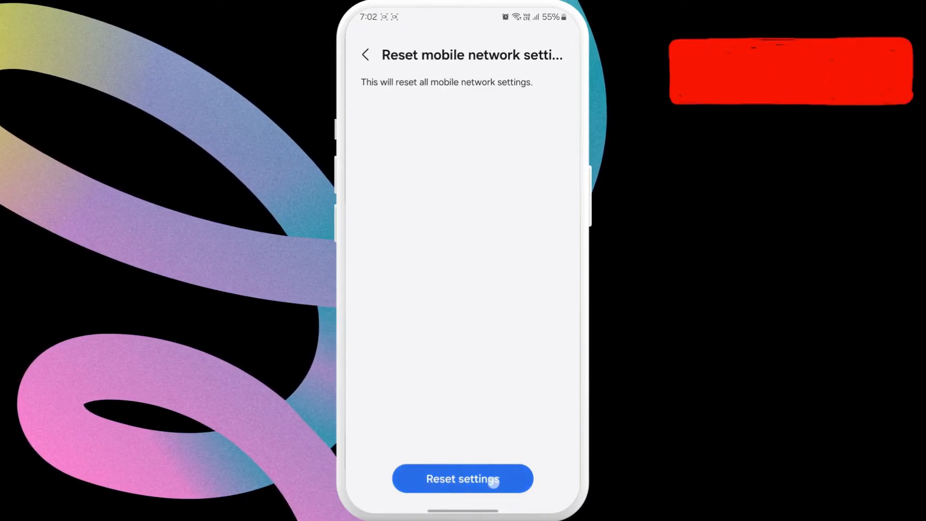